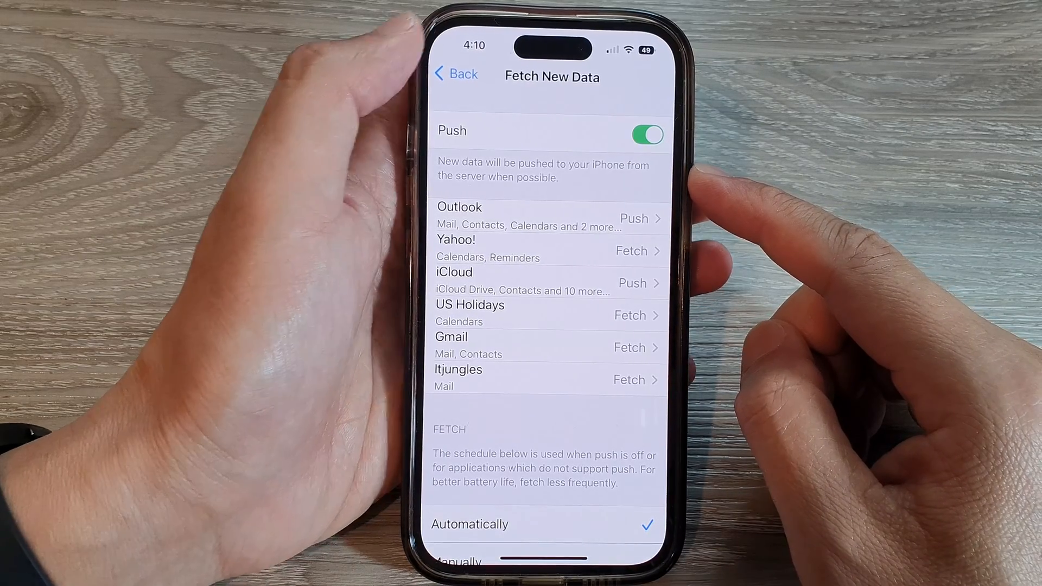
Step: Leave the Fetch New Data page and go back to the iPhone home screen
click(455, 74)
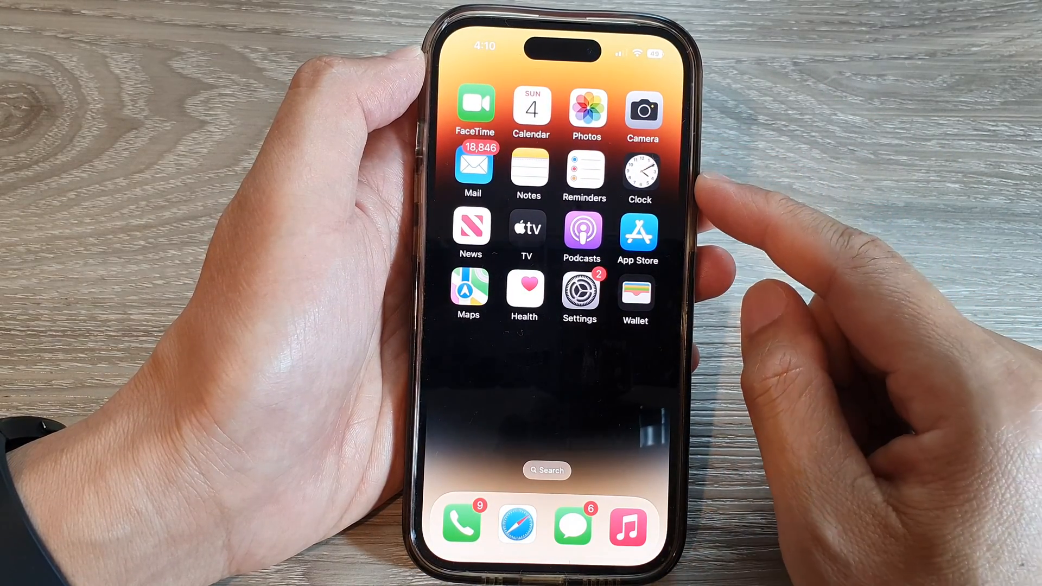
Step: Reopen Settings and reach Fetch New Data through Calendar > Accounts
click(579, 292)
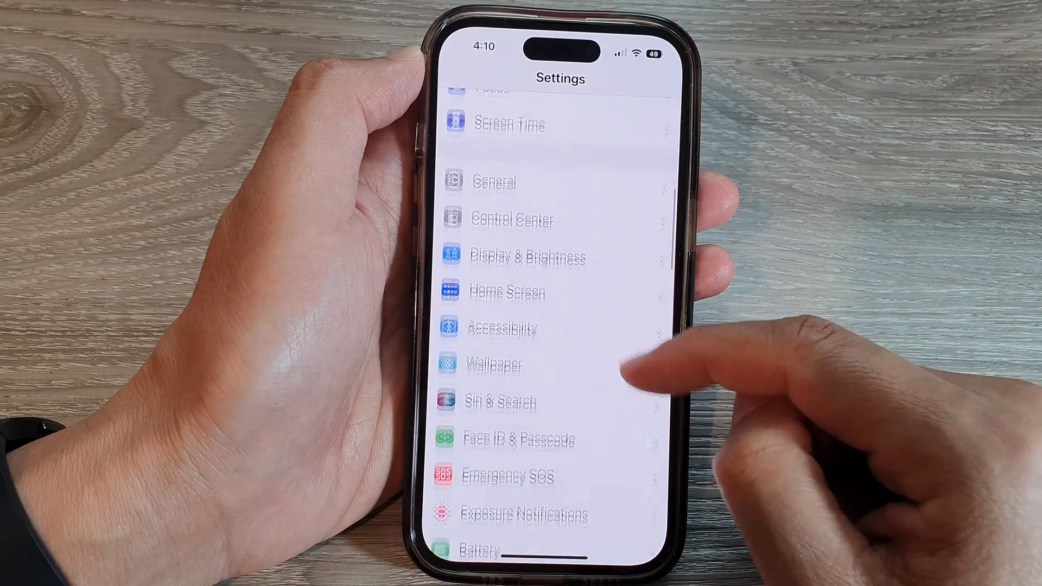
scroll(down, 3)
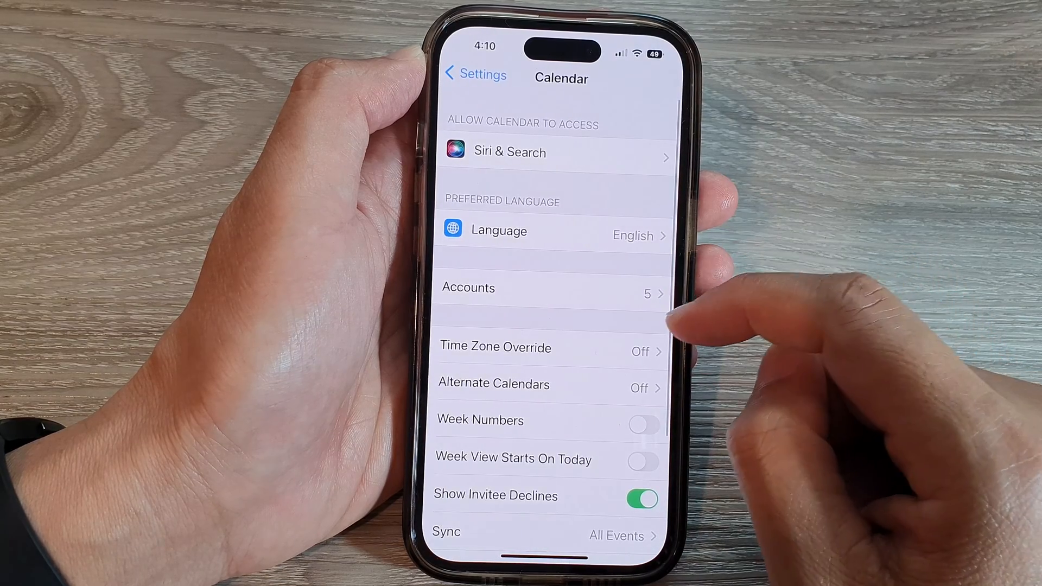
click(551, 293)
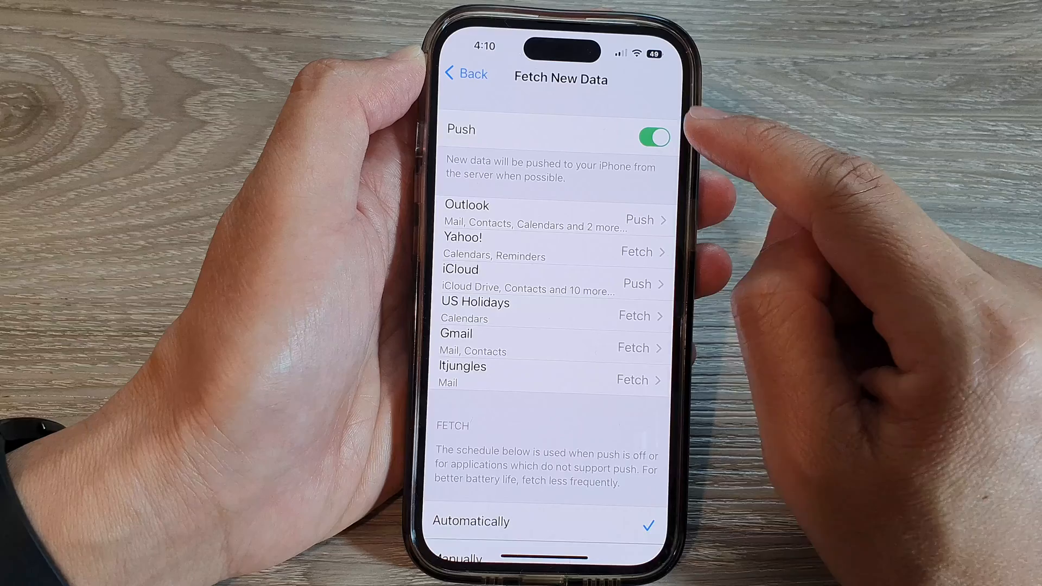
click(654, 137)
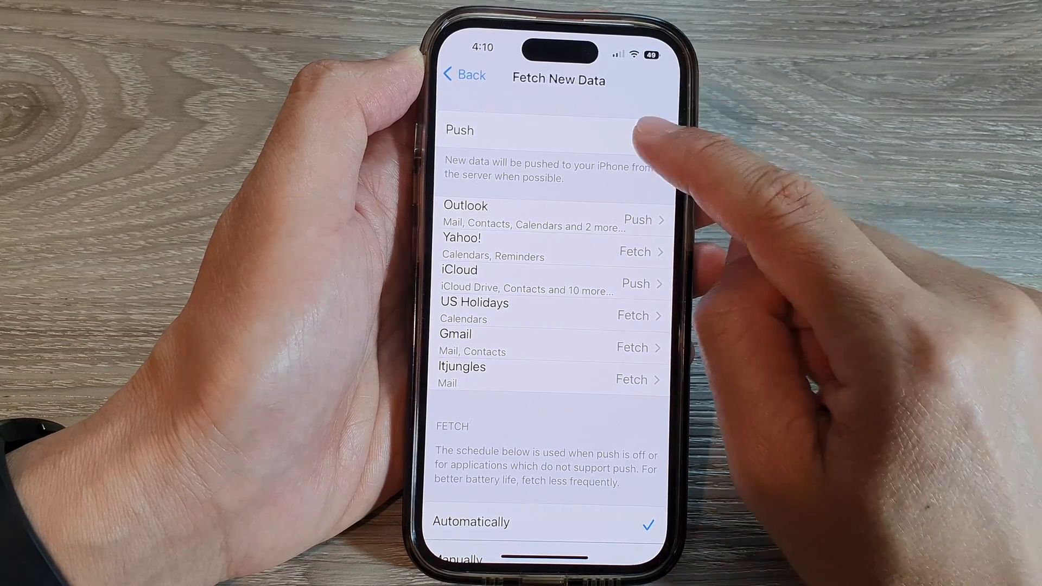
click(651, 136)
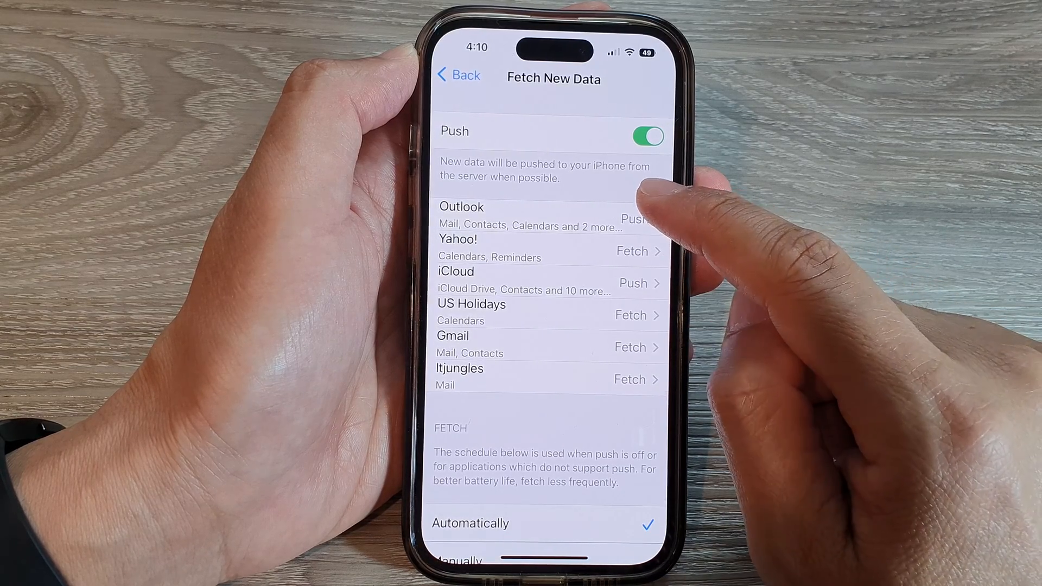
click(525, 216)
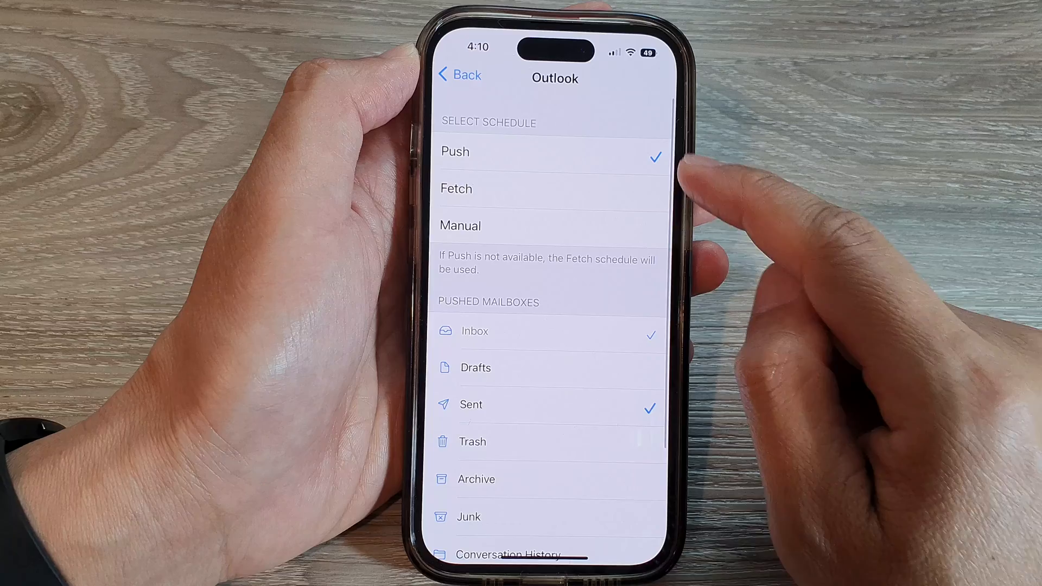
click(459, 74)
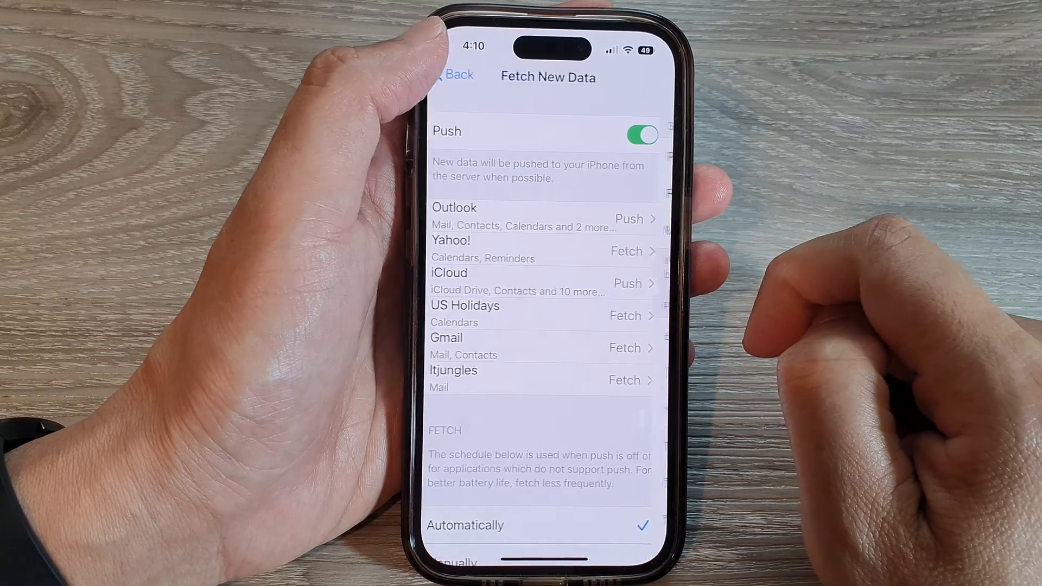